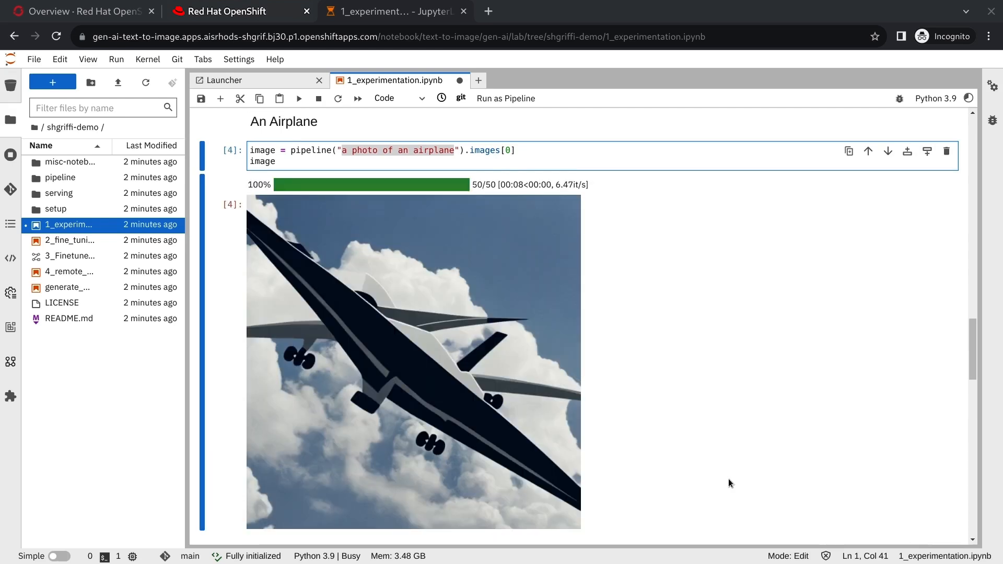
scroll(down, 3)
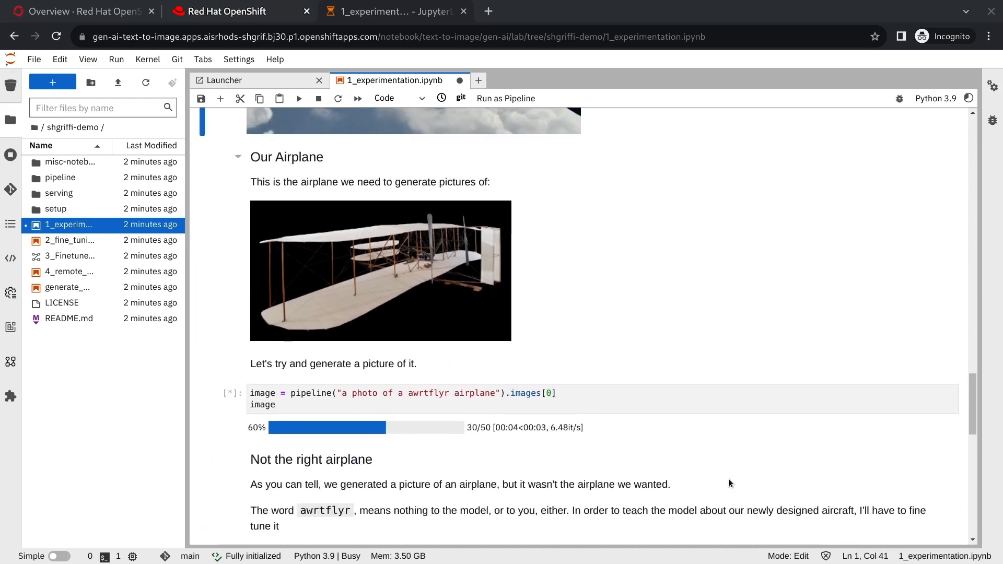